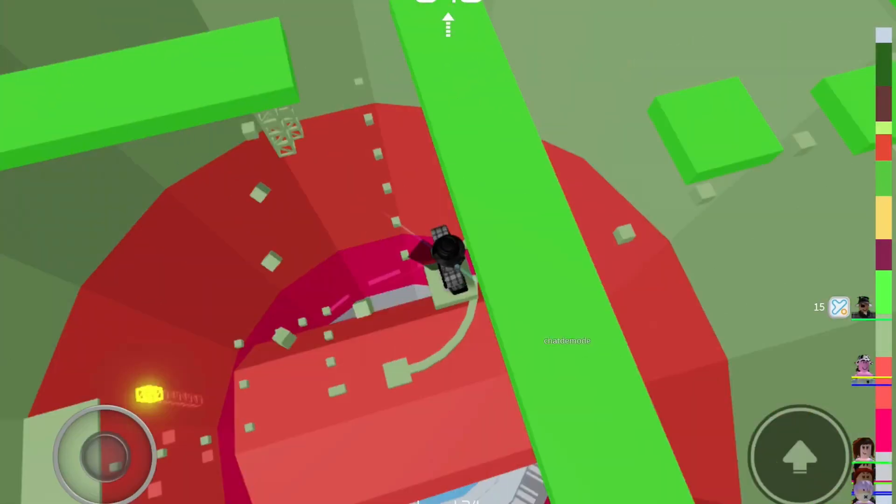
Jump from the red tower ring onto the nearest green floating block platform
drag(102, 451, 137, 440)
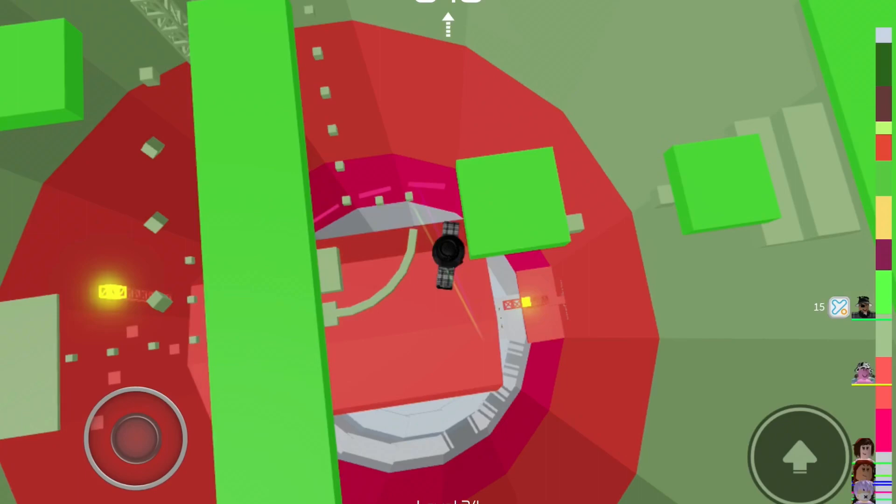
drag(136, 437, 112, 443)
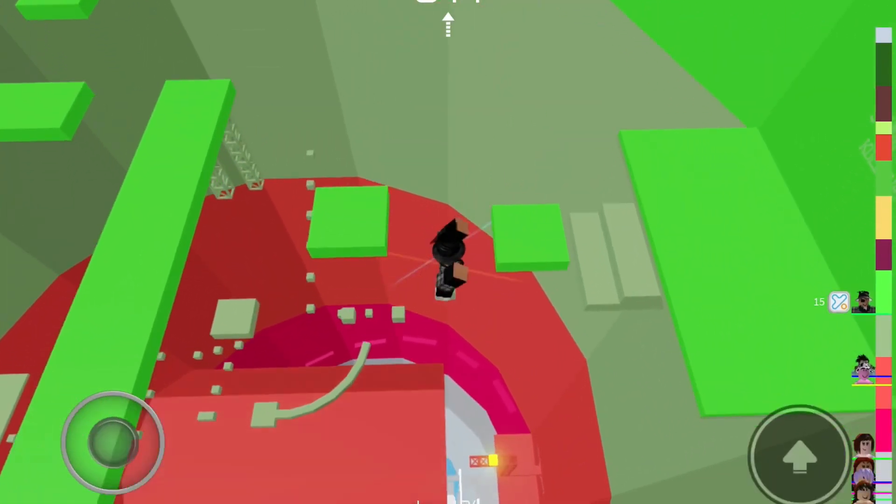